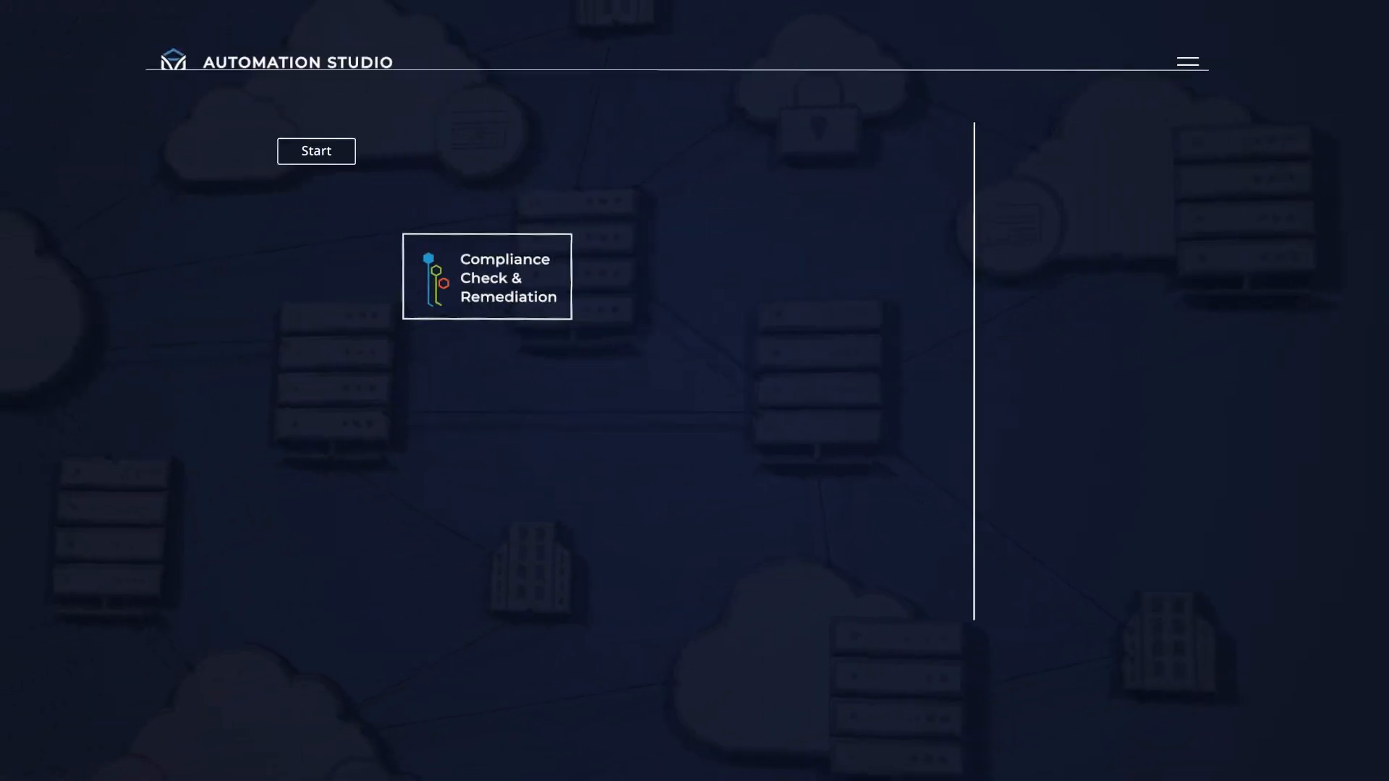
Insert the Compliance Check & Remediation block between the Start and End nodes.
left_click(316, 151)
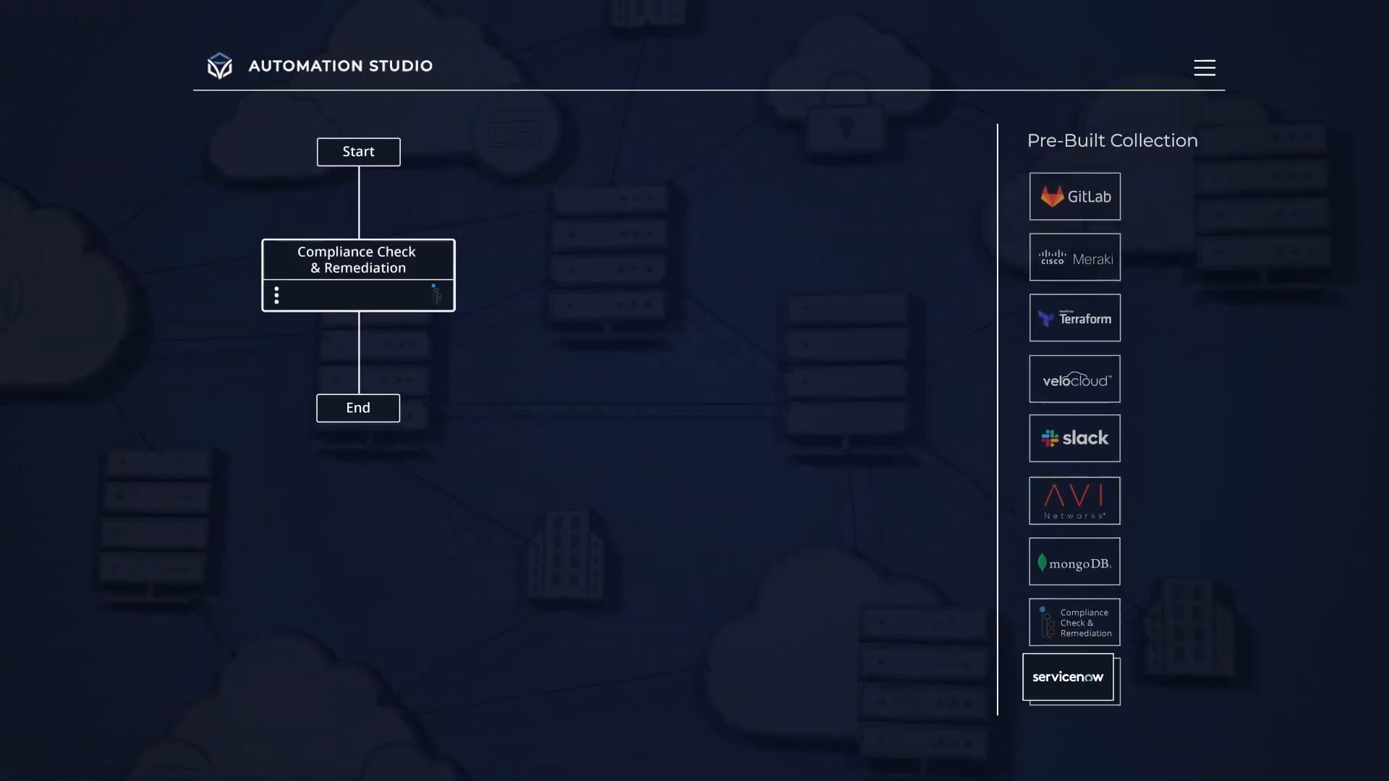